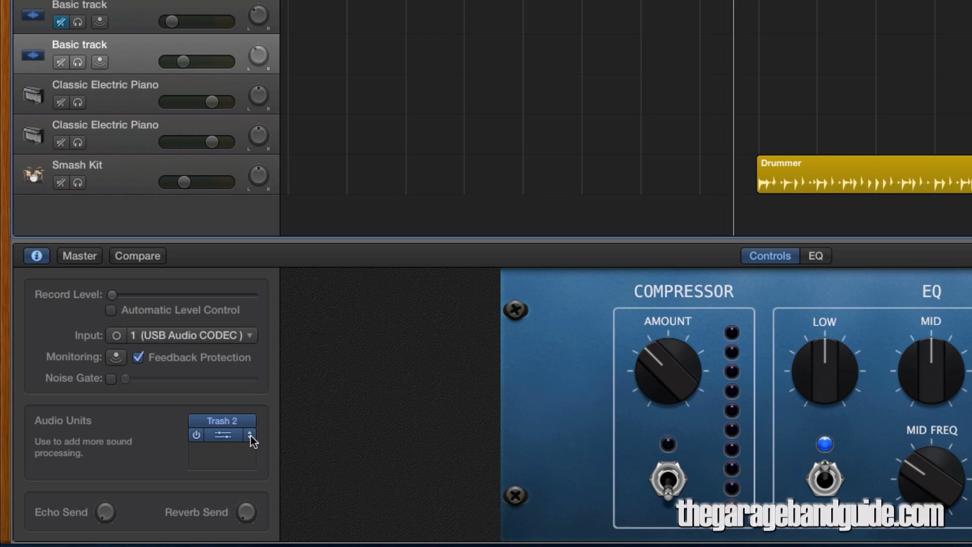
# Open the Basic track's Audio Units slot menu to browse installed plugin manufacturers.
pyautogui.click(251, 434)
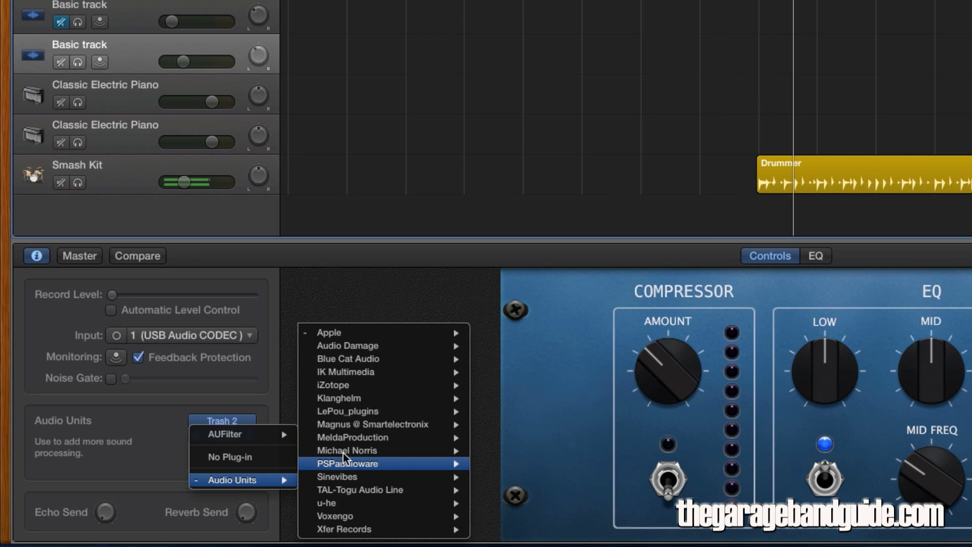
pyautogui.moveTo(353, 397)
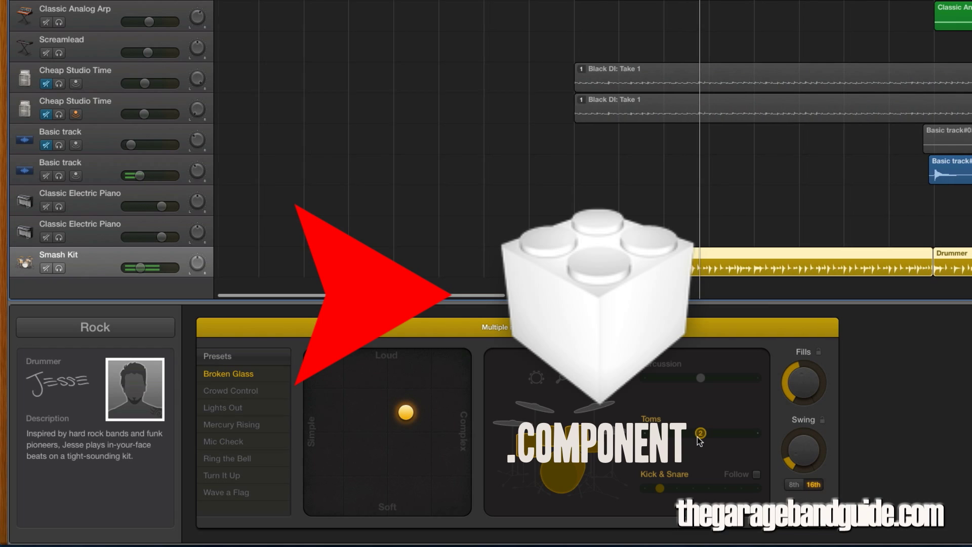
pyautogui.hscroll(3)
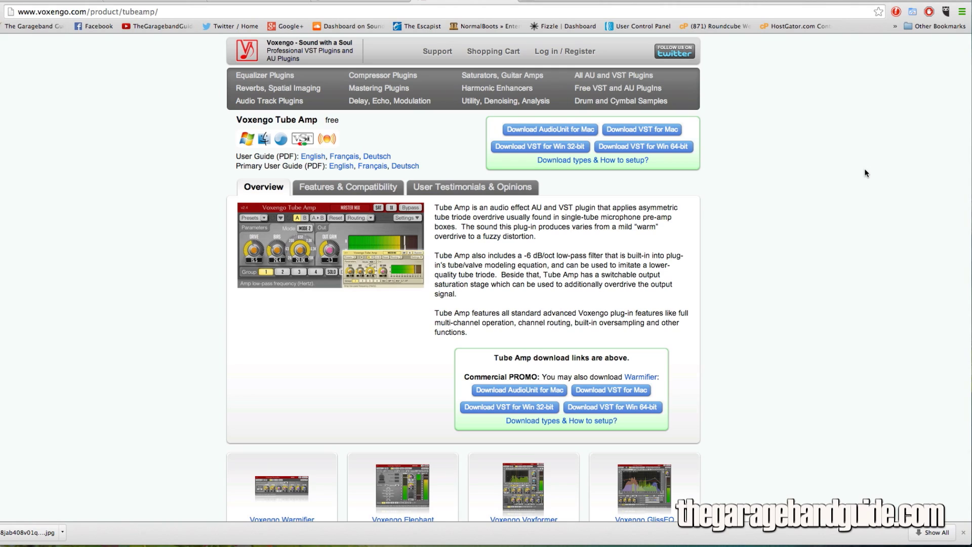
# Download the Voxengo Tube Amp 2.4 AudioUnit installer for Mac.
pyautogui.click(549, 130)
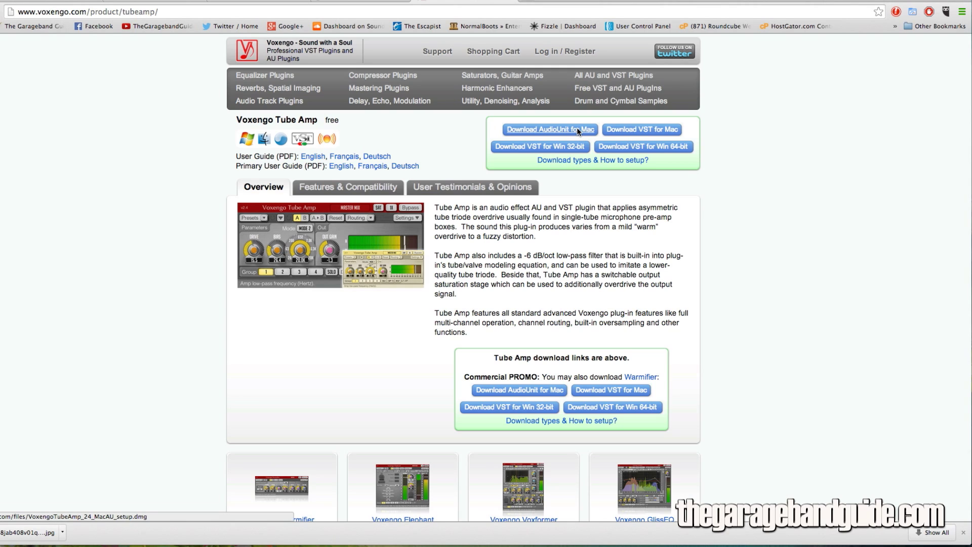
pyautogui.click(549, 129)
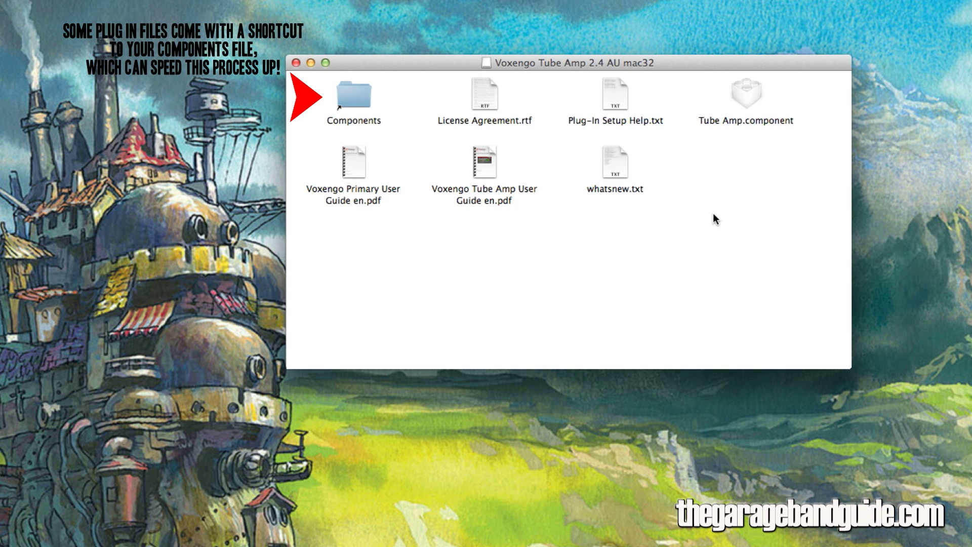
pyautogui.moveTo(769, 98)
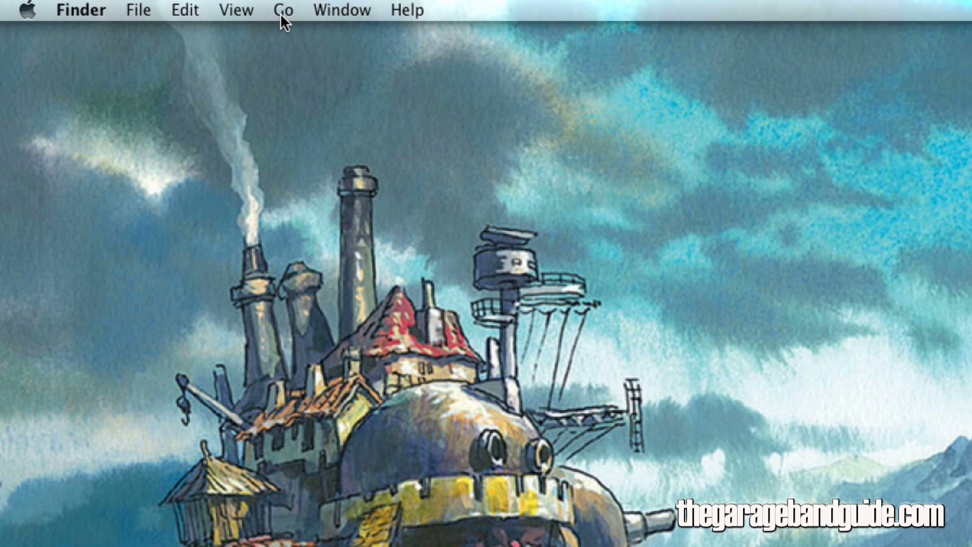
# Navigate Finder via Go > Library into Audio > Plug-Ins.
pyautogui.click(284, 11)
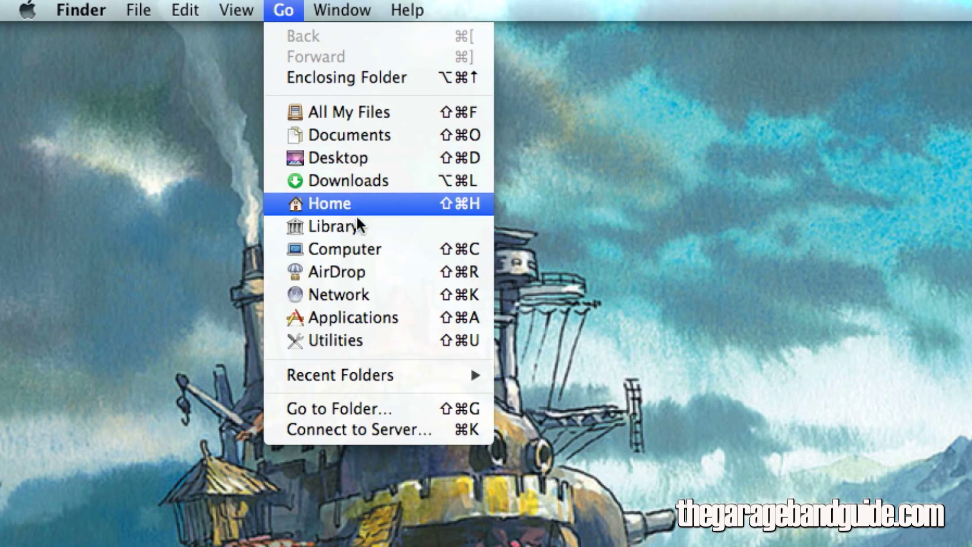
pyautogui.click(329, 226)
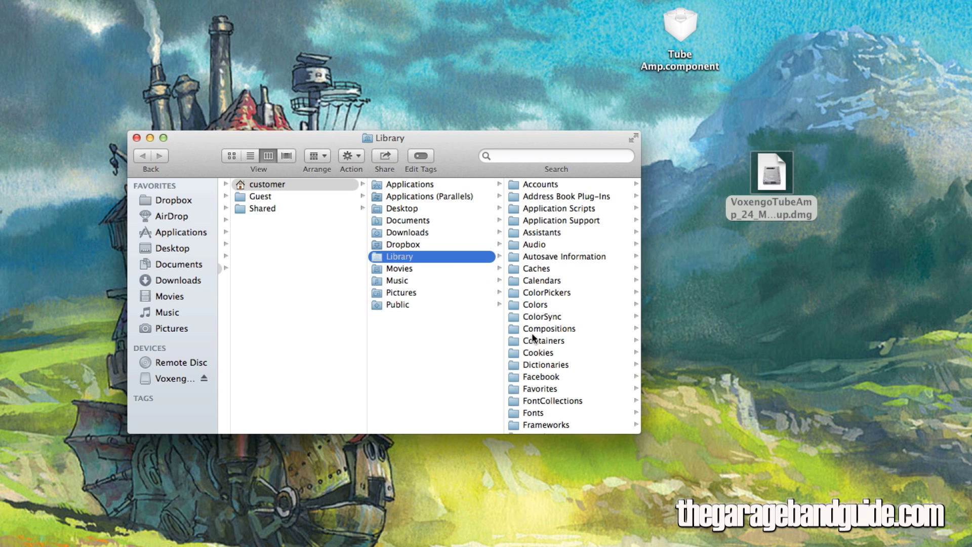
pyautogui.click(532, 244)
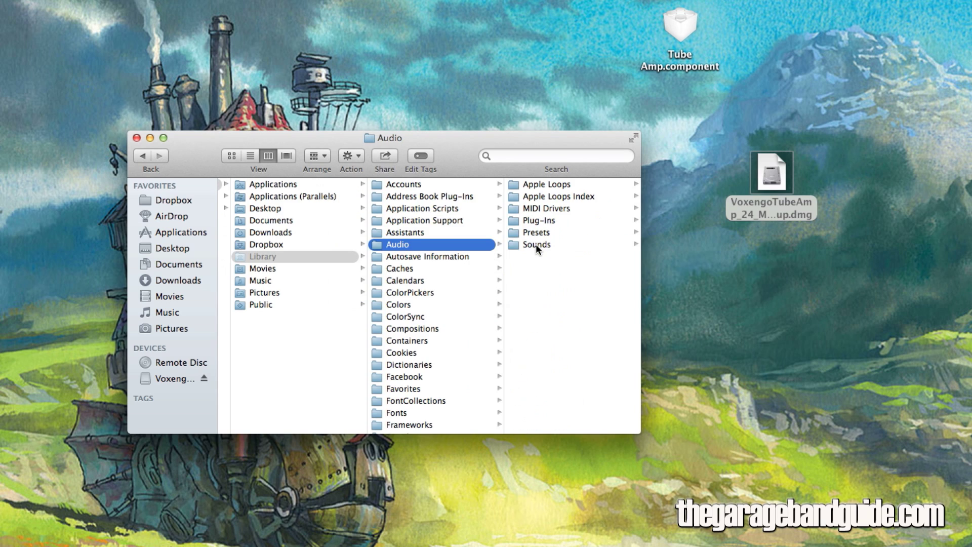
pyautogui.moveTo(538, 220)
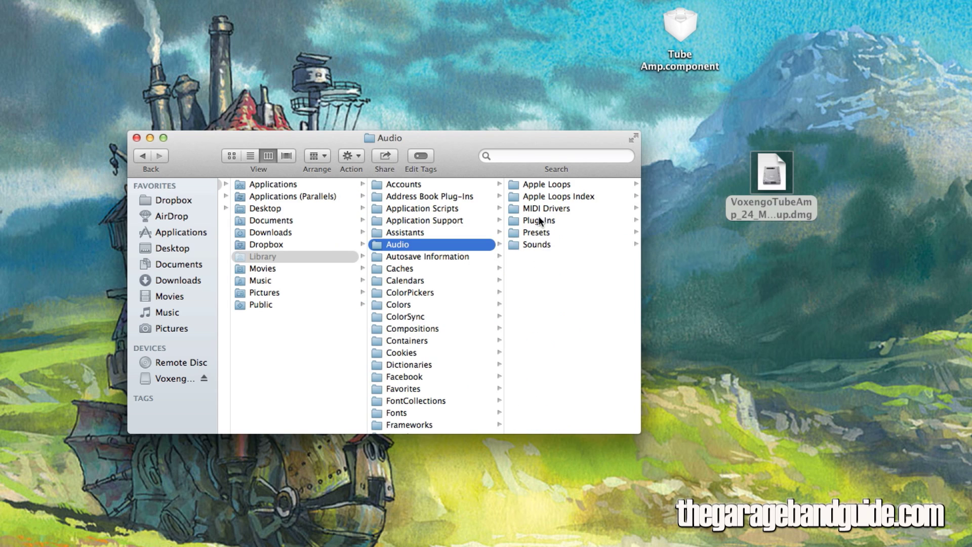
pyautogui.click(538, 220)
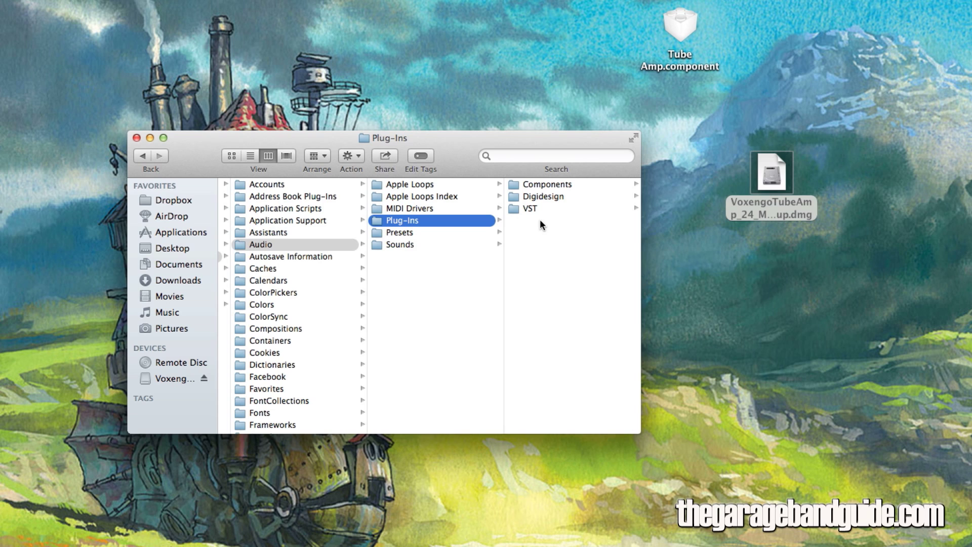
pyautogui.moveTo(550, 186)
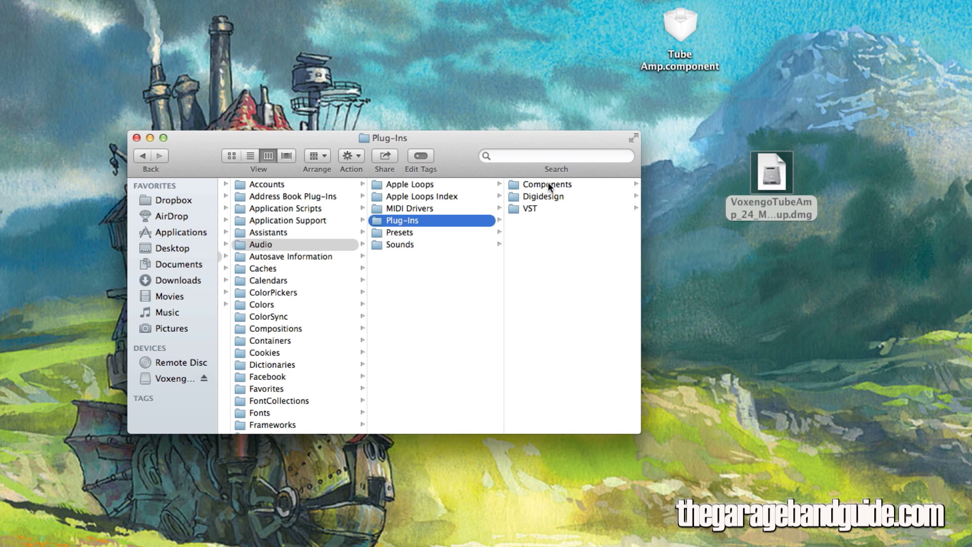
# Drag Tube Amp.component from the desktop into the Components folder.
pyautogui.click(547, 184)
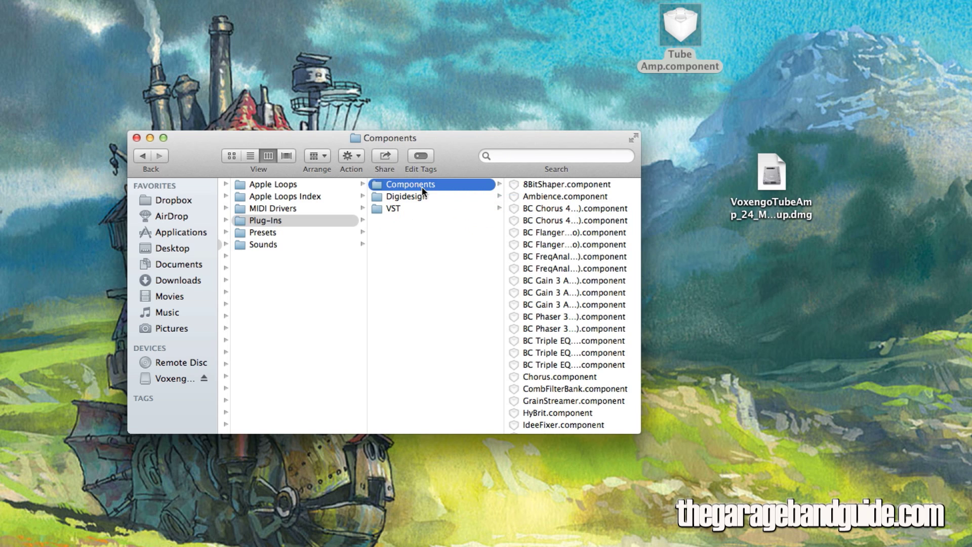
pyautogui.click(429, 428)
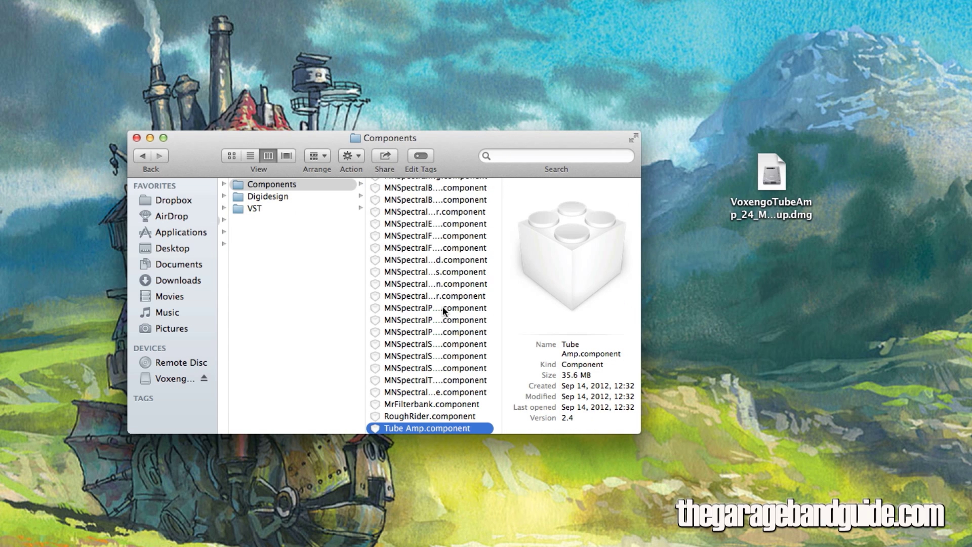
pyautogui.moveTo(440, 307)
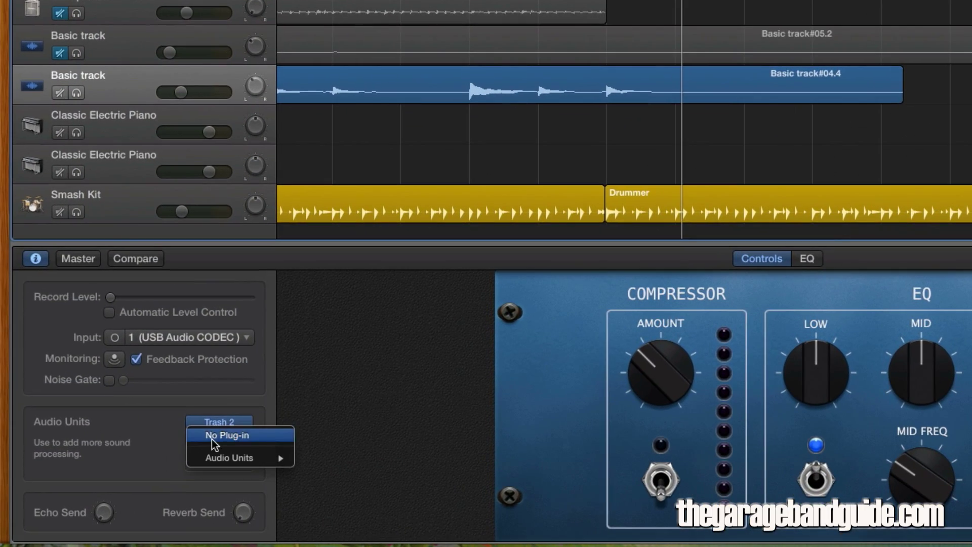
pyautogui.moveTo(229, 457)
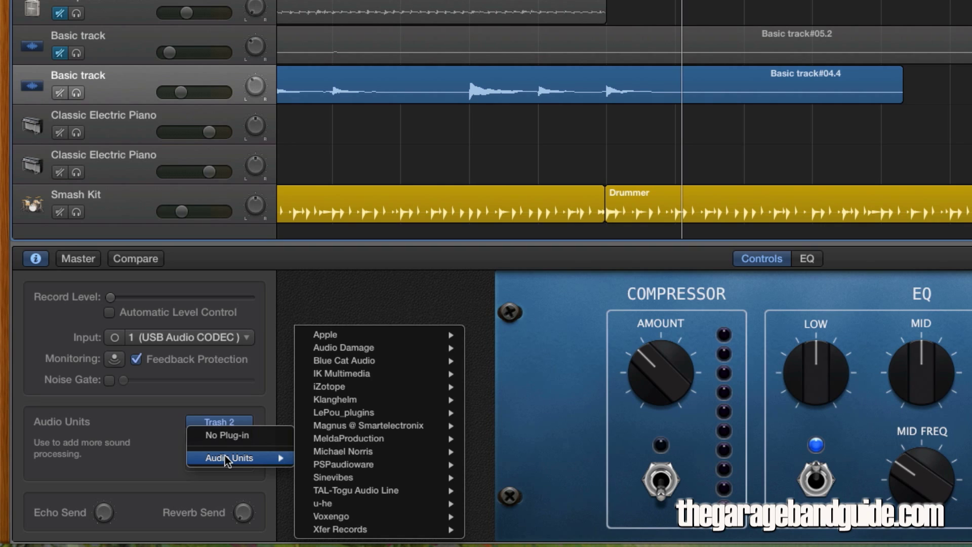
pyautogui.moveTo(331, 516)
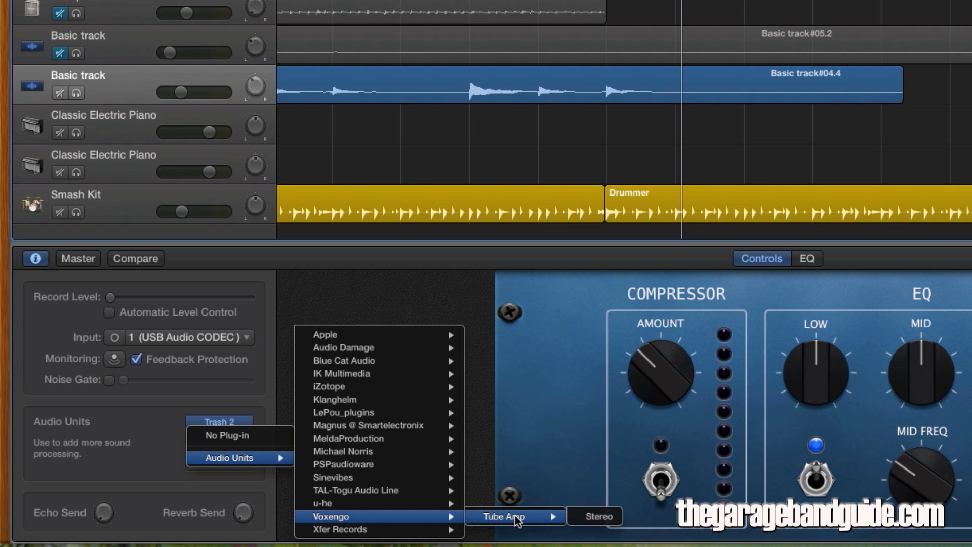
# Load Voxengo Tube Amp (Stereo) on the Basic track's Audio Units slot.
pyautogui.click(594, 516)
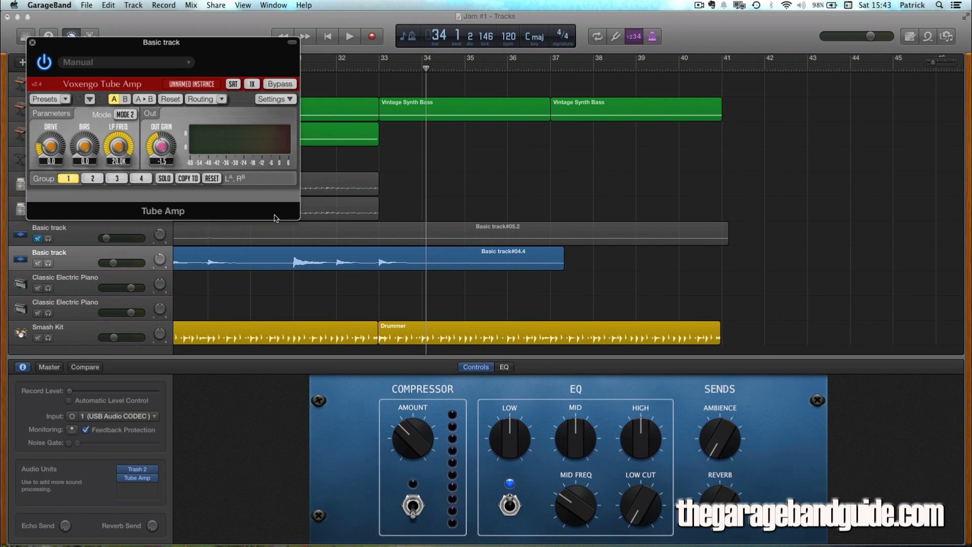
pyautogui.moveTo(83, 147)
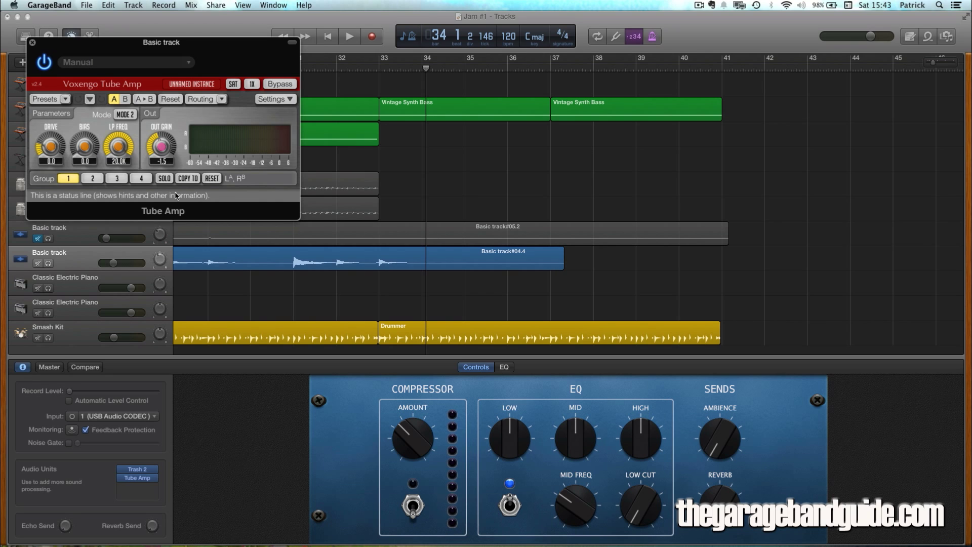
pyautogui.click(138, 477)
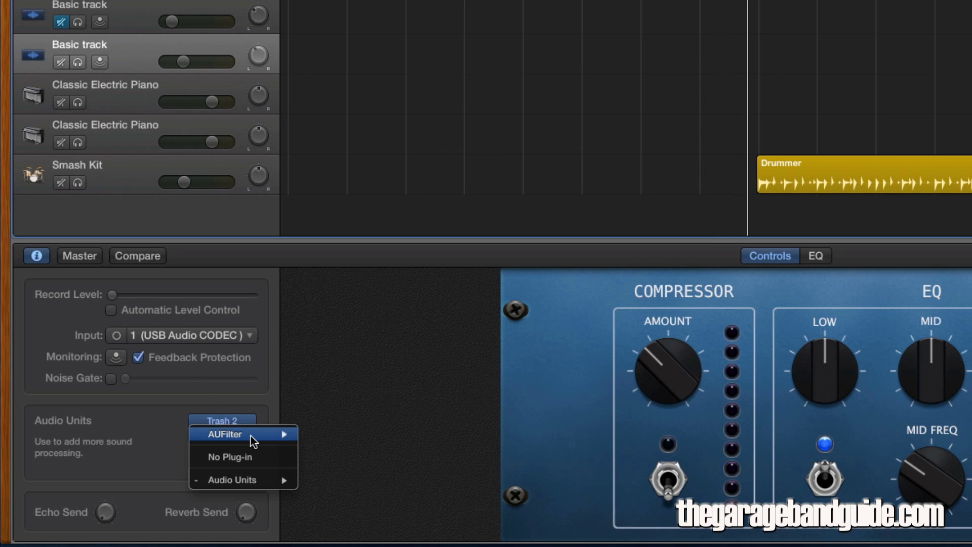